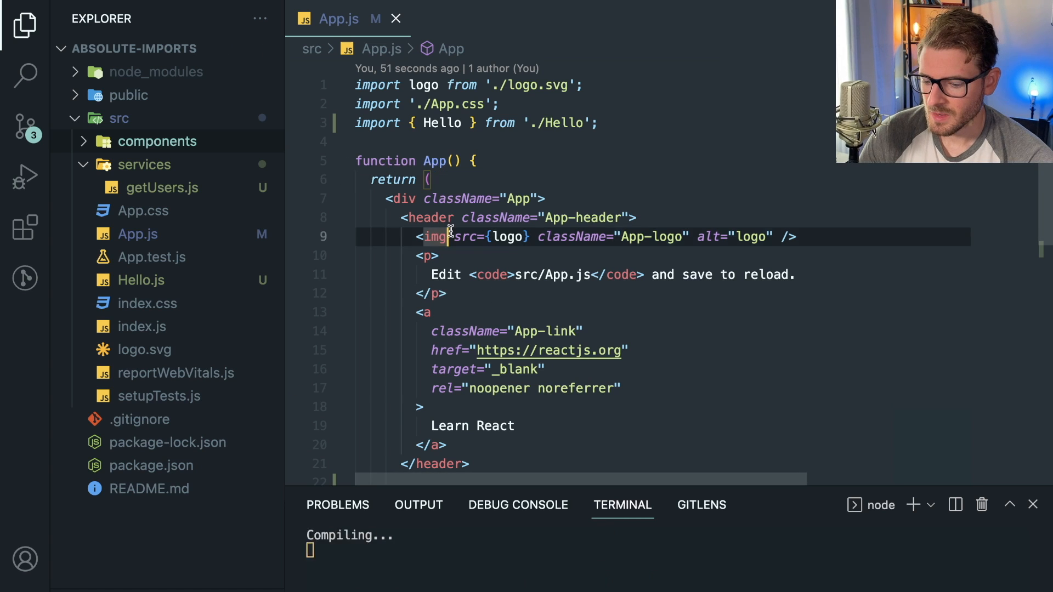
Delete the logo import and header markup from App.js, leaving a div with <Hello />
{"action": "scroll", "scroll_direction": "down", "scroll_amount": 3}
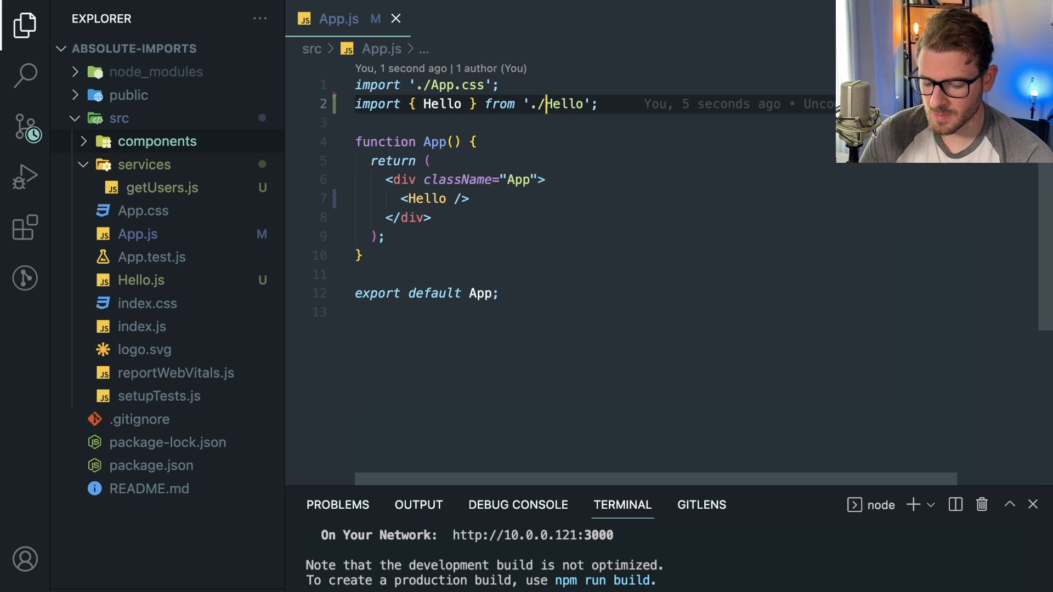
{"action": "type", "text": "."}
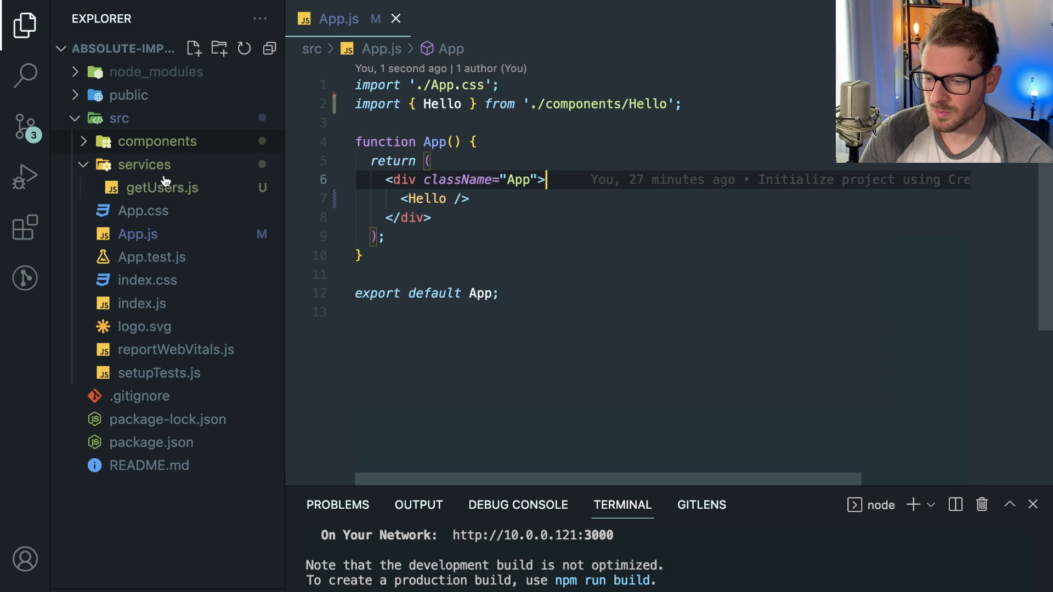
{"action": "mouse_move", "coordinate": [571, 104]}
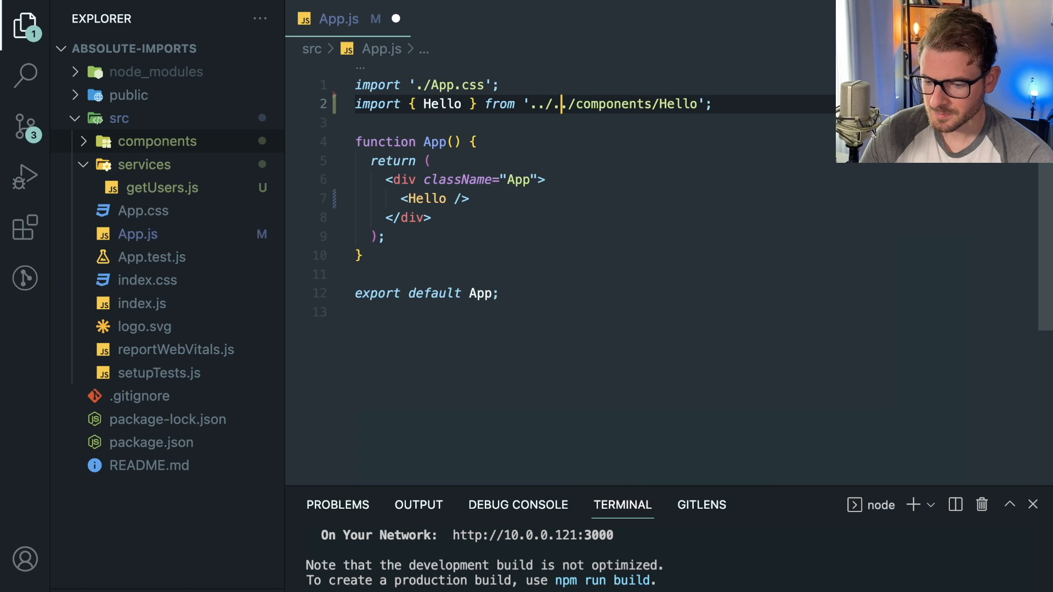
Move Hello.js into src/components and change App.js's import path to './components/Hello'
{"action": "type", "text": "../"}
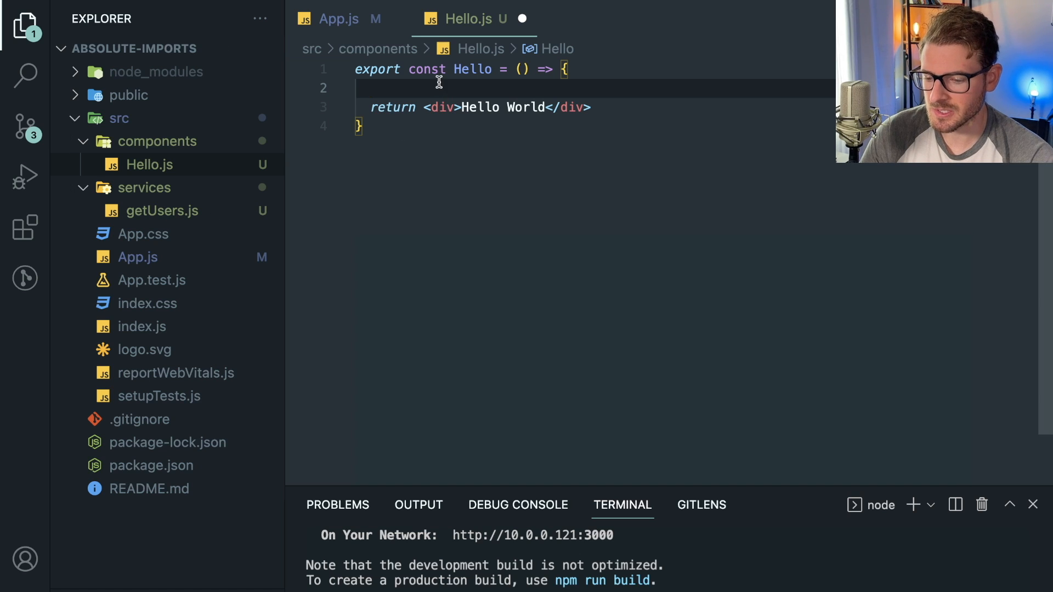
Call getUsers() in Hello.js and quick-fix import it from '../services/getUsers'
{"action": "type", "text": "getSer"}
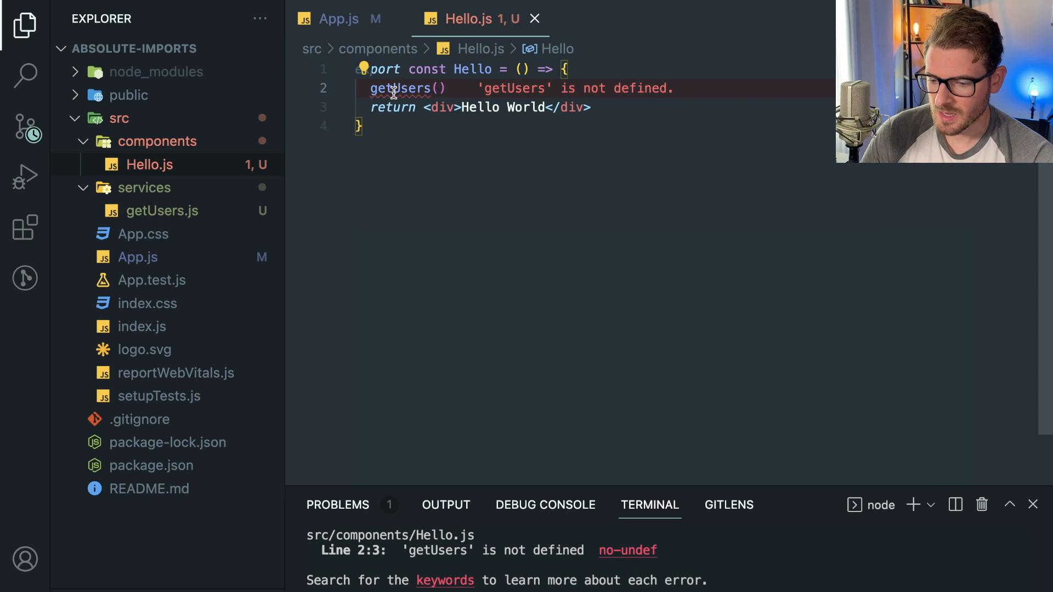
{"action": "double_click", "coordinate": [401, 88]}
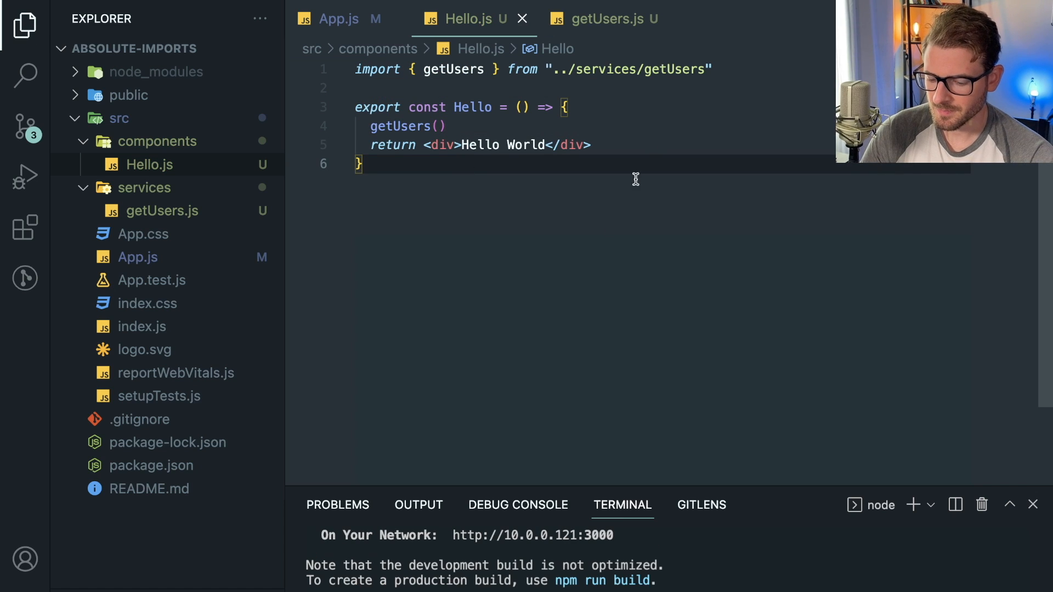
{"action": "left_click", "coordinate": [566, 69]}
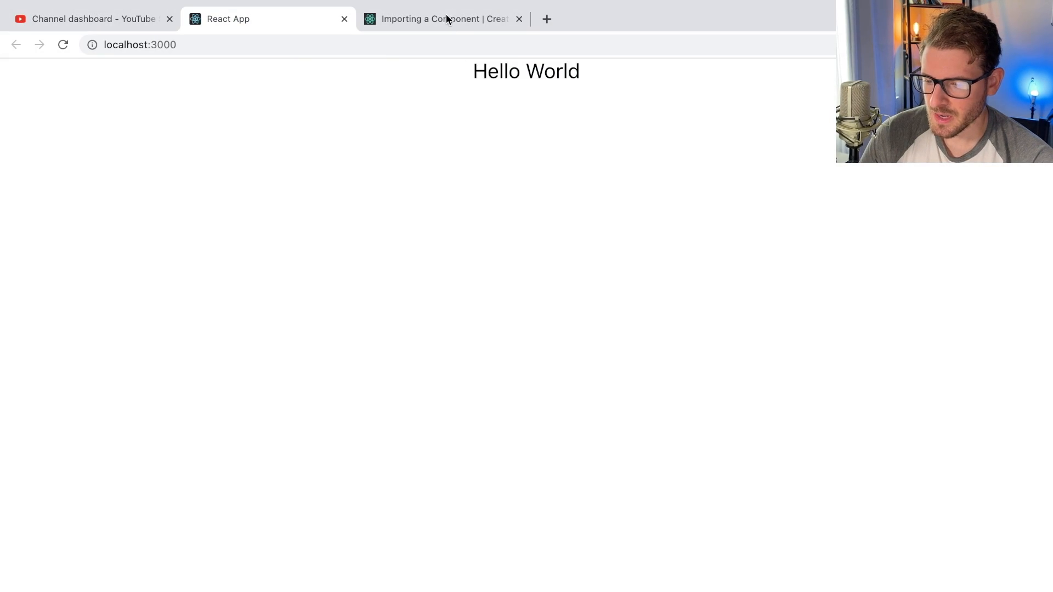
Confirm localhost:3000 shows Hello World and view the Importing a Component docs
{"action": "left_click", "coordinate": [440, 19]}
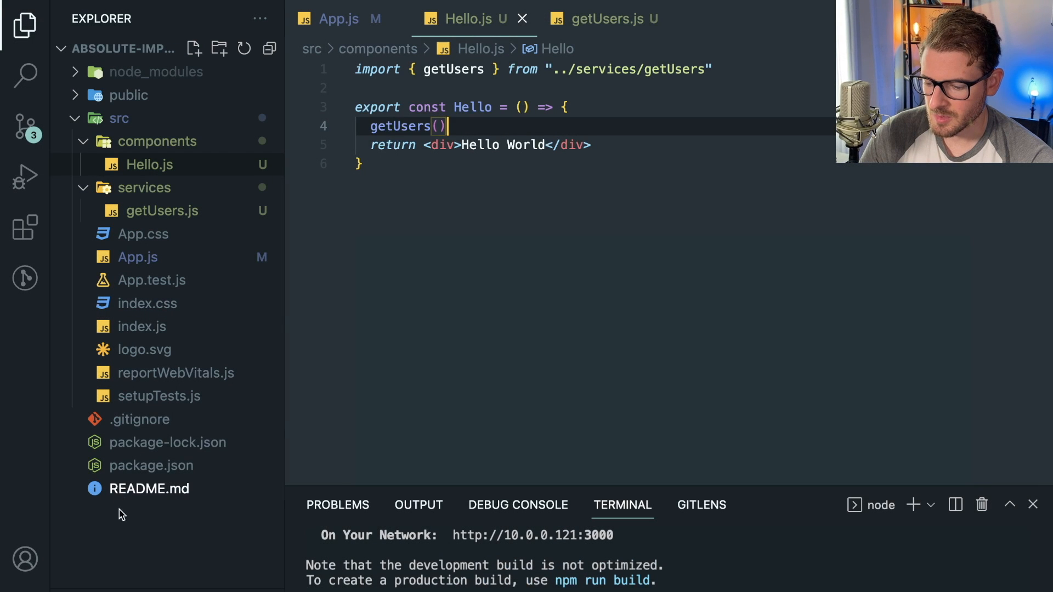
Create jsconfig.json with compilerOptions baseUrl "src" and include ["src"]
{"action": "type", "text": "jsconfig.json"}
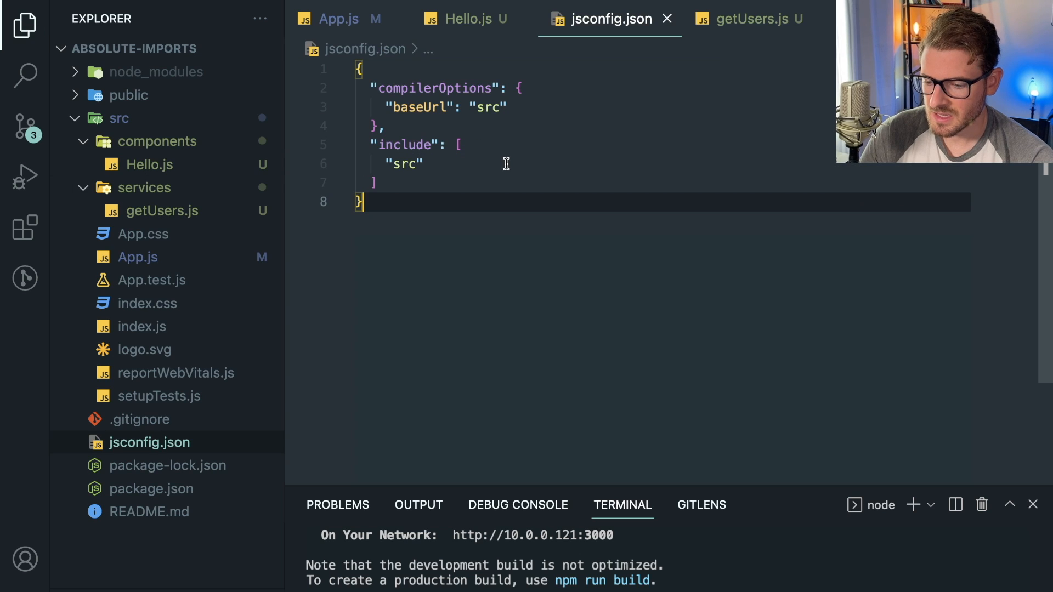
{"action": "left_click", "coordinate": [464, 19]}
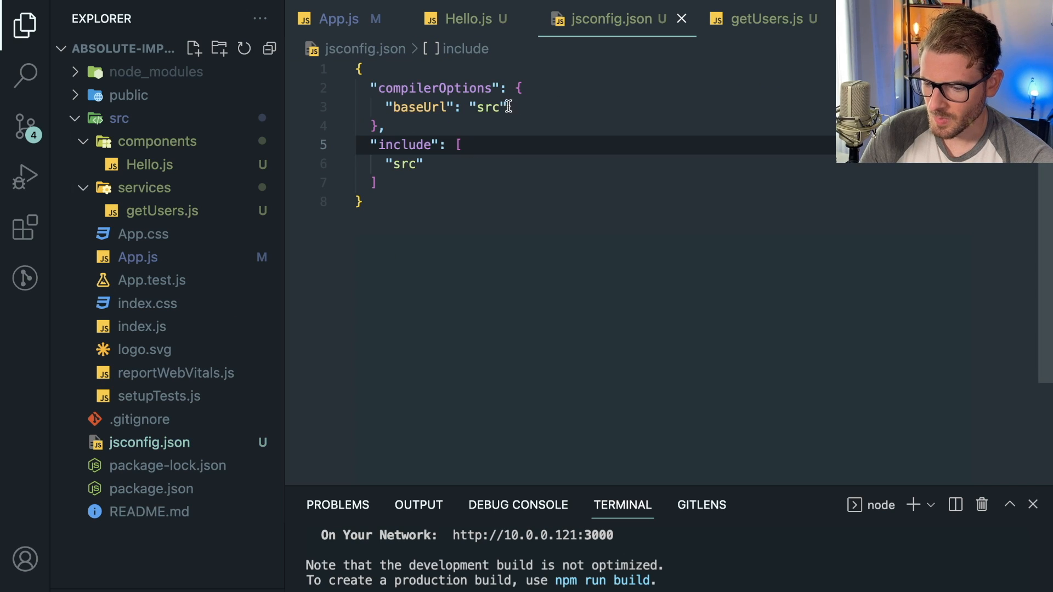
{"action": "left_click", "coordinate": [494, 106]}
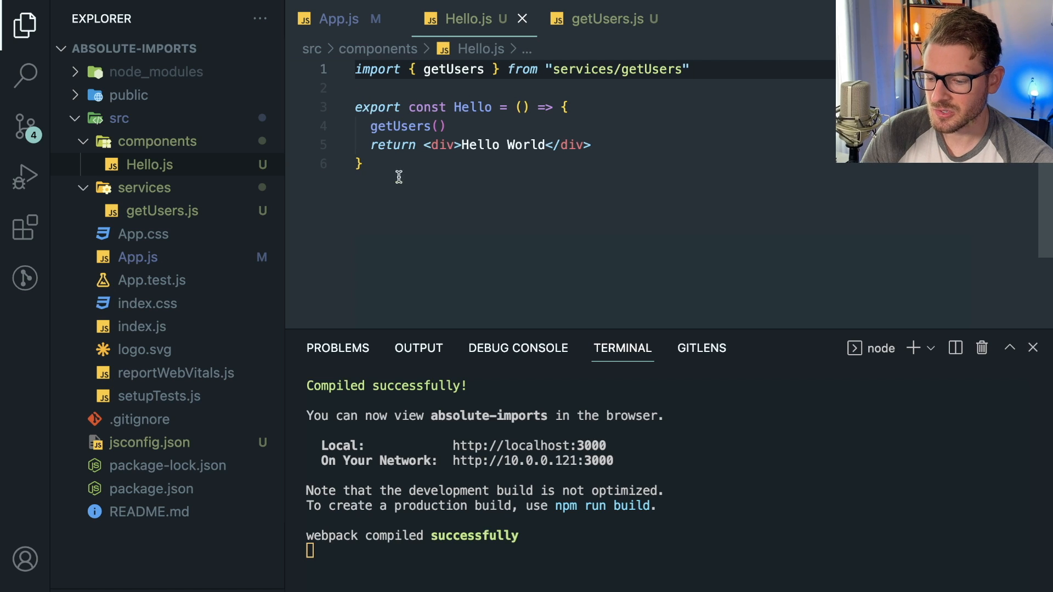
Use absolute imports and move Hello.js into components/test, imported as 'components/test/Hello'
{"action": "left_click", "coordinate": [339, 18]}
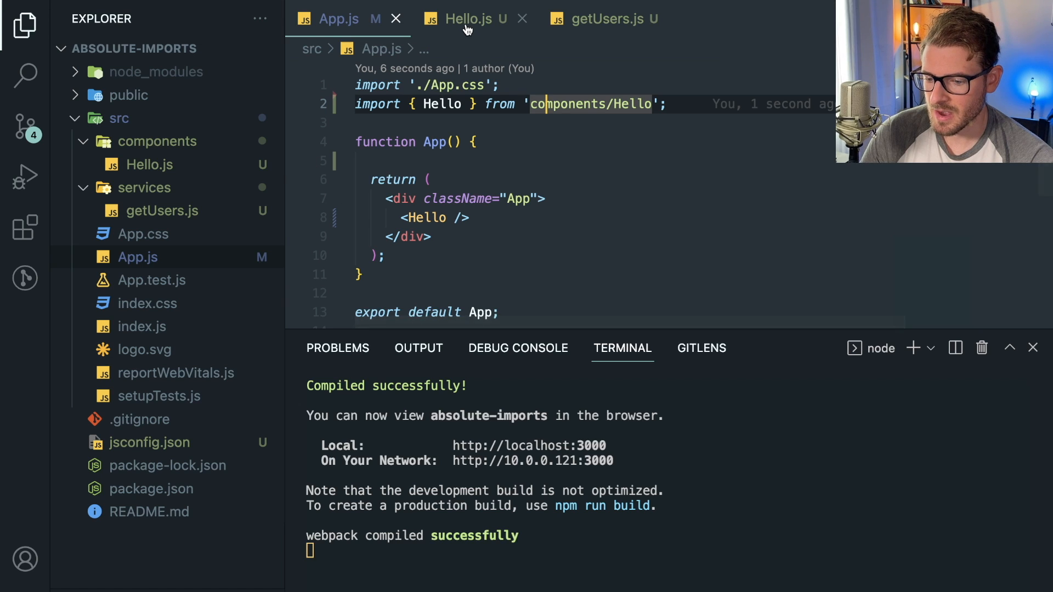
{"action": "left_click", "coordinate": [467, 18]}
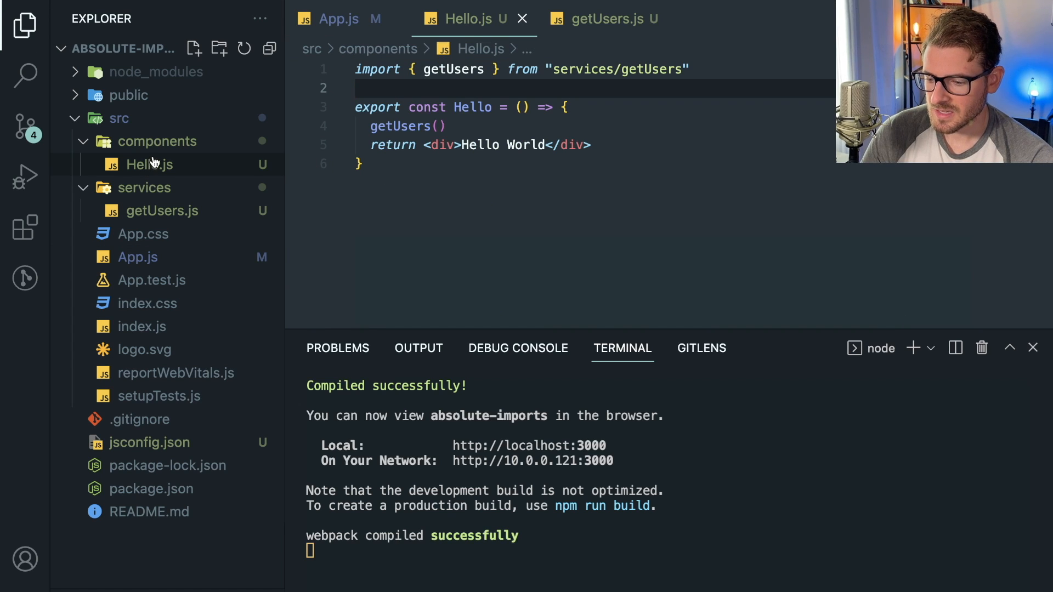
{"action": "type", "text": "test/Hello';"}
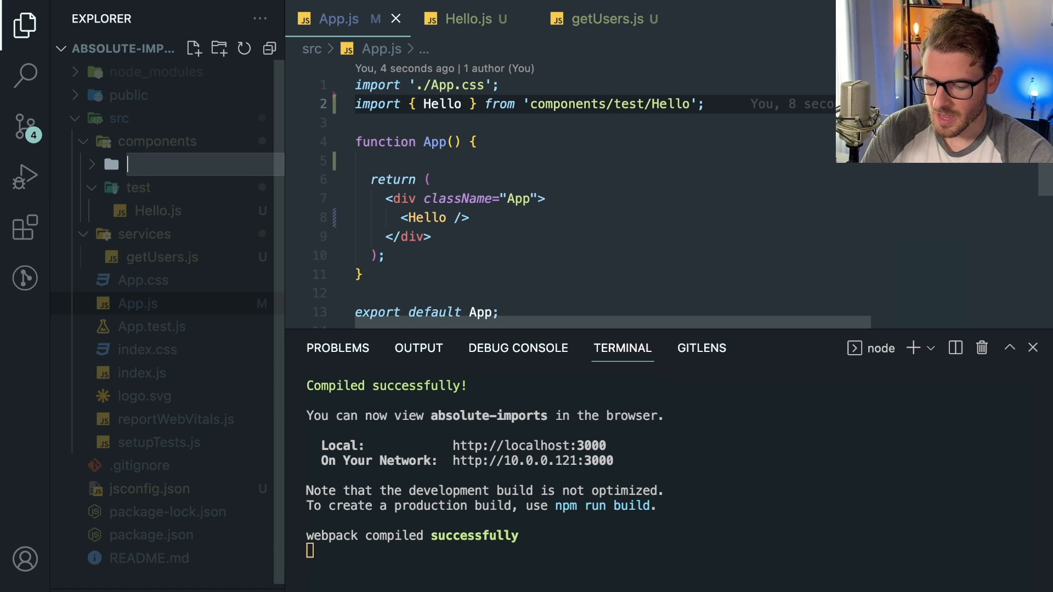
Add Header/Header.jsx plus index.js exporting { Header } from './Header'; rename Hello to Hello.jsx
{"action": "type", "text": "Heaha"}
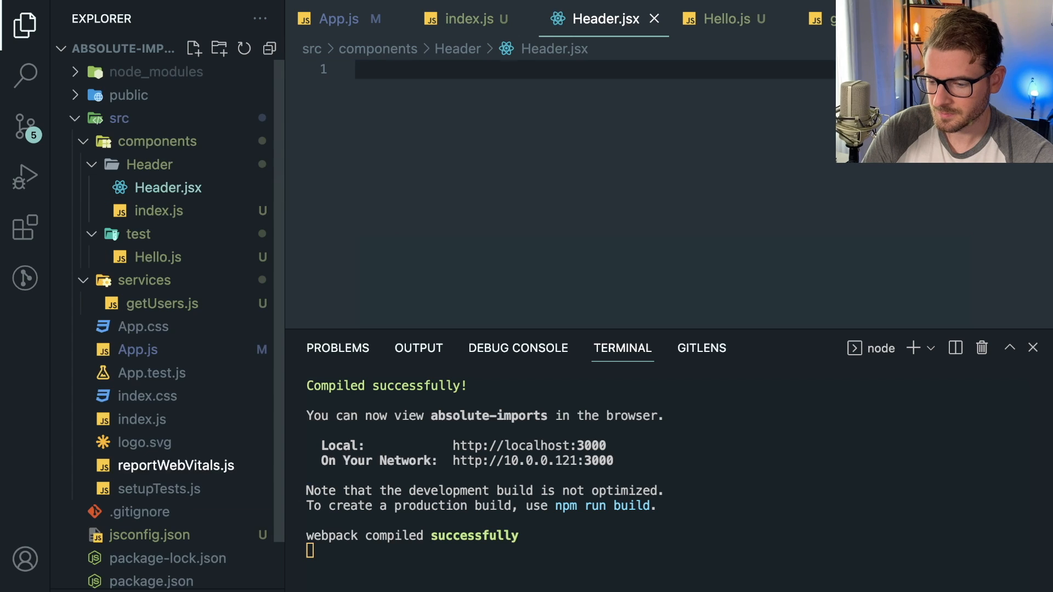
{"action": "right_click", "coordinate": [155, 257]}
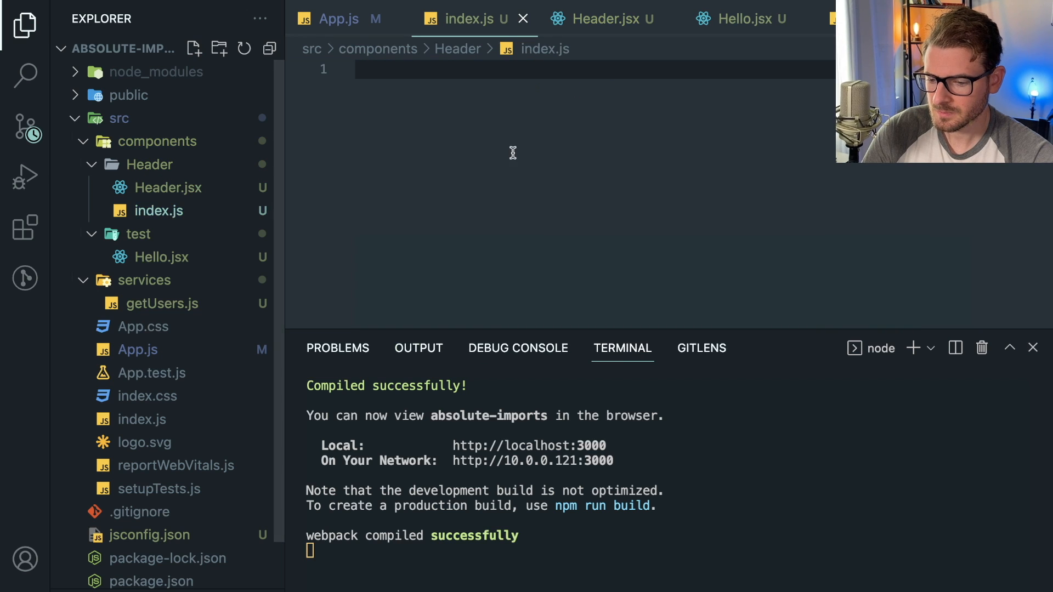
{"action": "type", "text": "export { Header } from './Header'"}
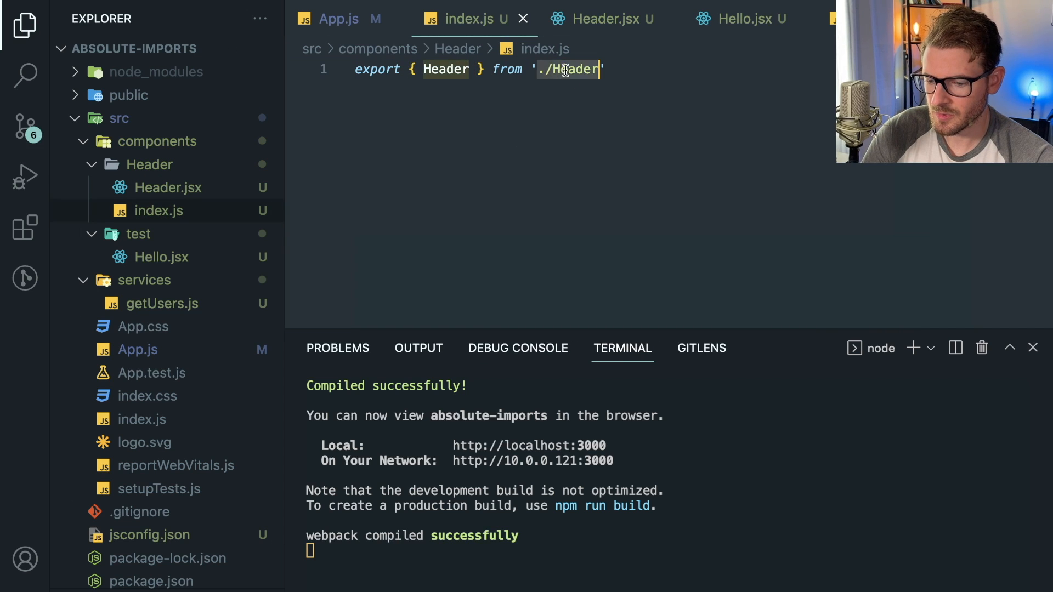
{"action": "left_click", "coordinate": [597, 18]}
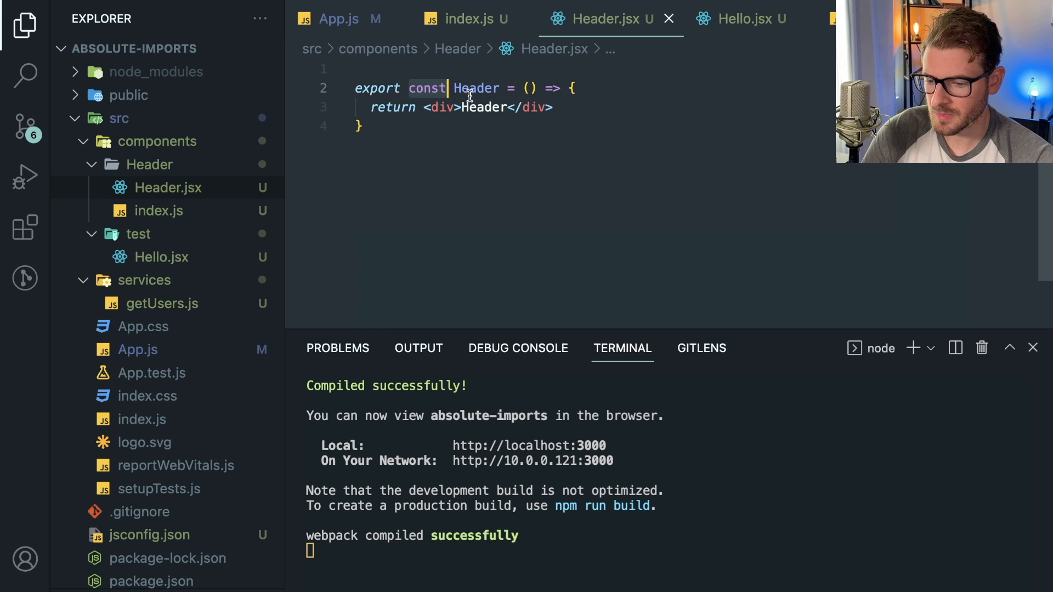
{"action": "left_click", "coordinate": [159, 210]}
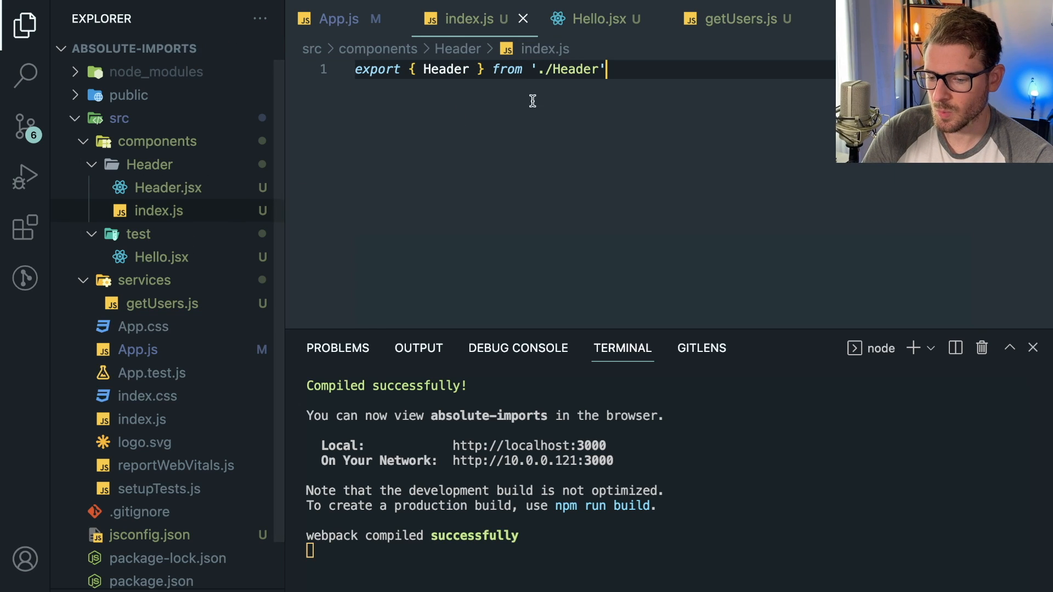
{"action": "left_click", "coordinate": [168, 188]}
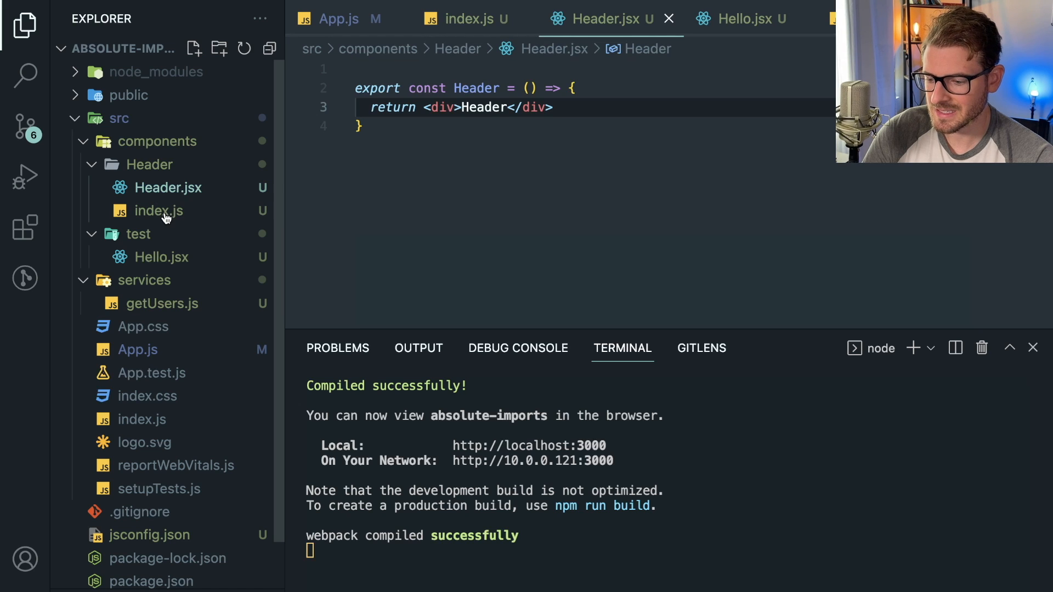
{"action": "left_click", "coordinate": [159, 210]}
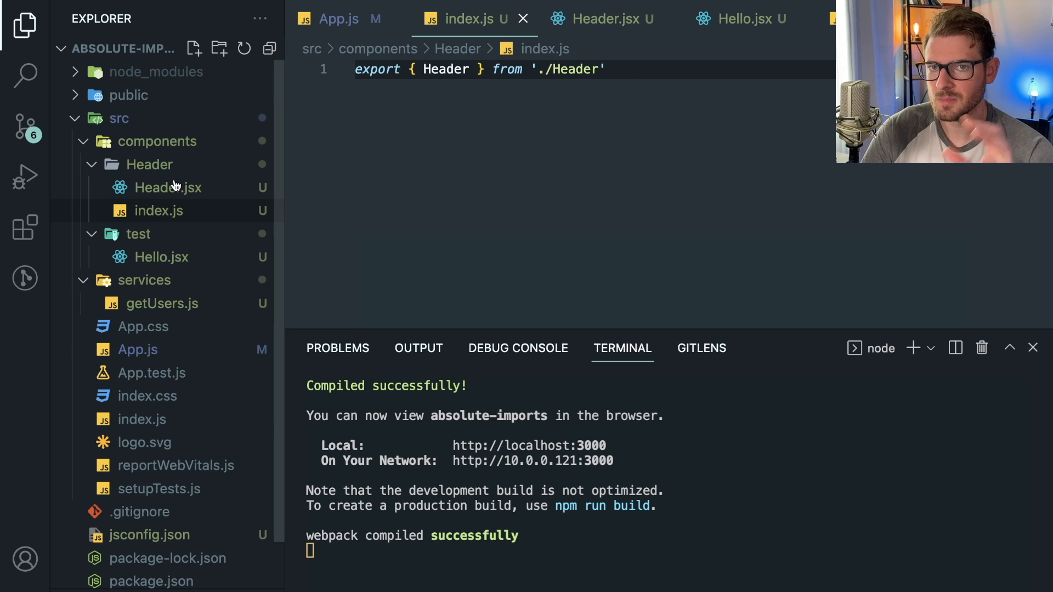
{"action": "mouse_move", "coordinate": [167, 210]}
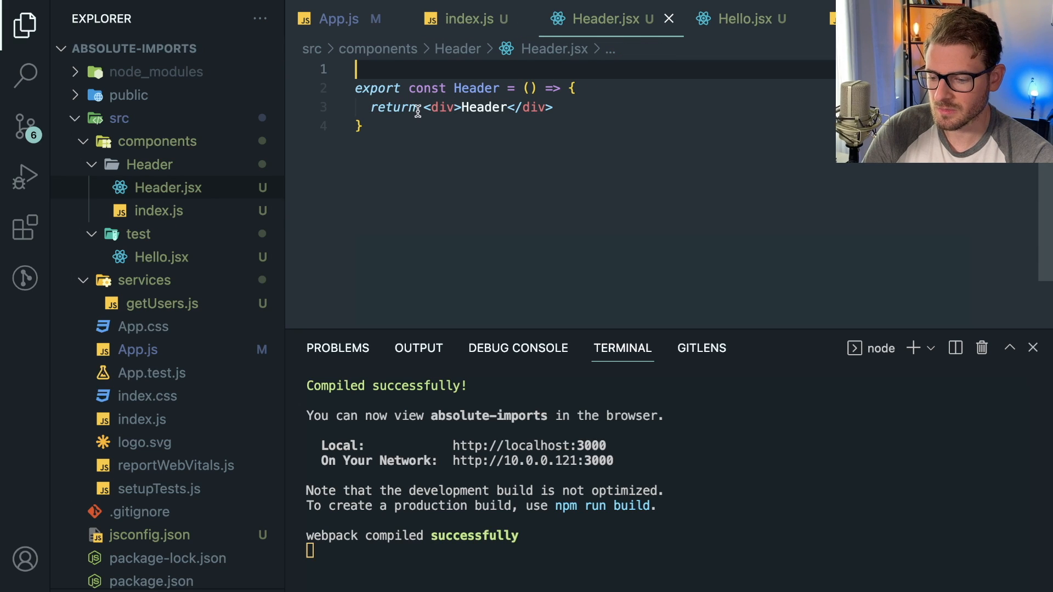
Create Header/services/myService.js exporting a myService arrow function
{"action": "right_click", "coordinate": [149, 164]}
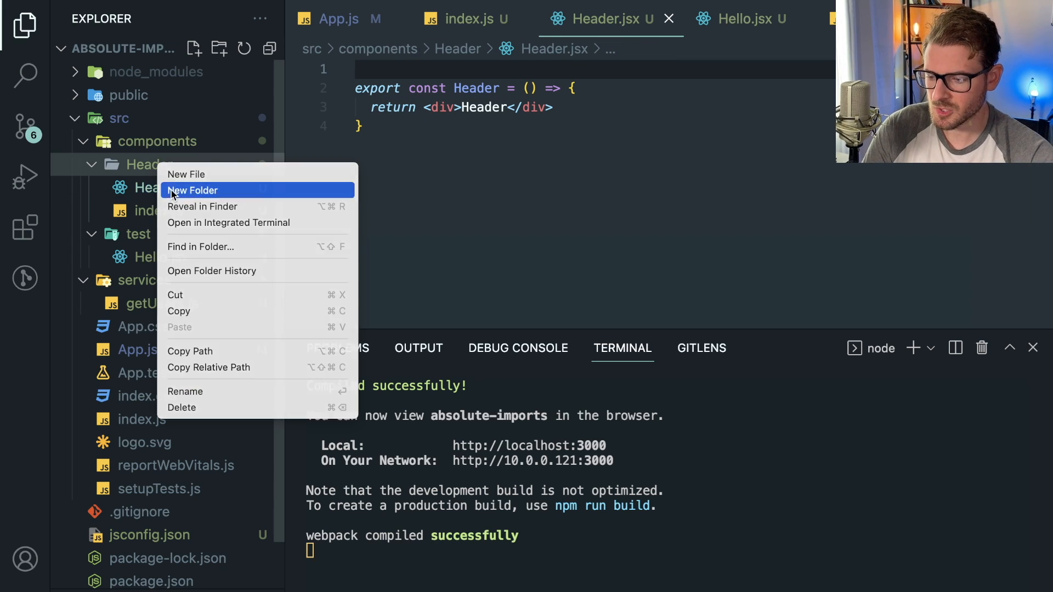
{"action": "left_click", "coordinate": [192, 190]}
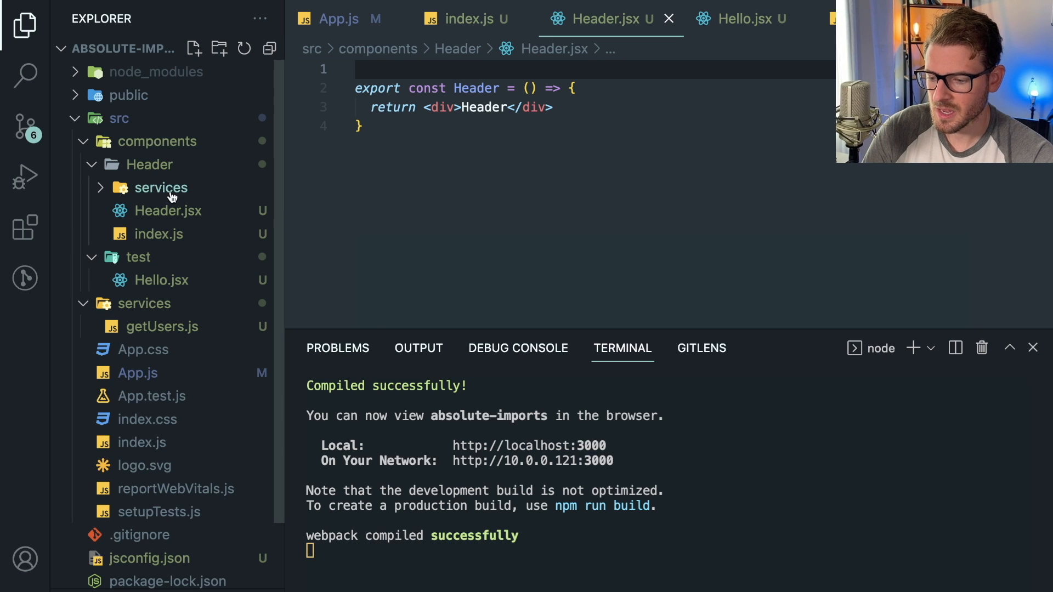
{"action": "left_click", "coordinate": [194, 47]}
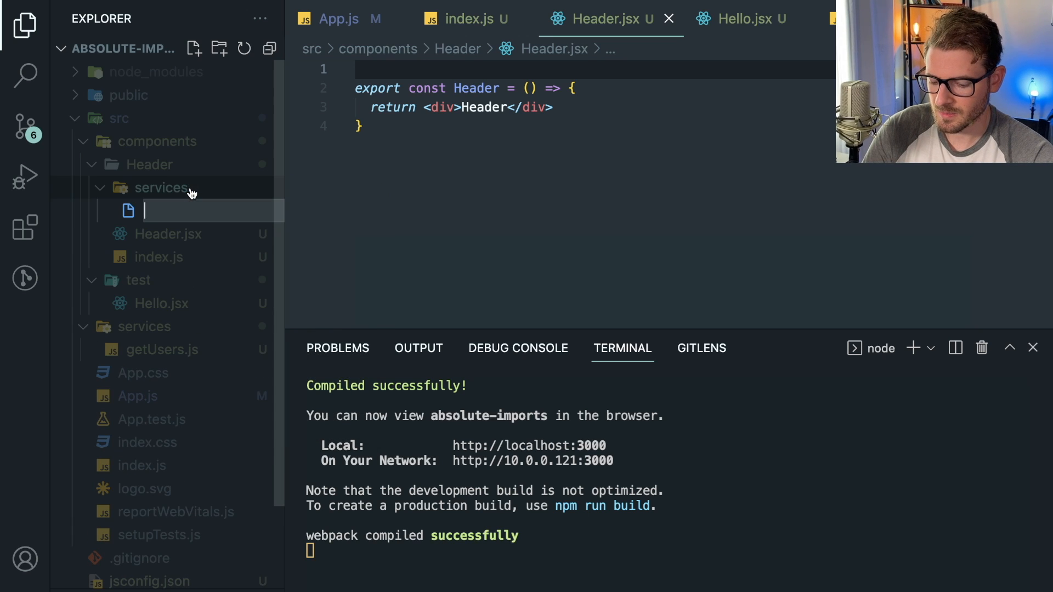
{"action": "type", "text": "myServer"}
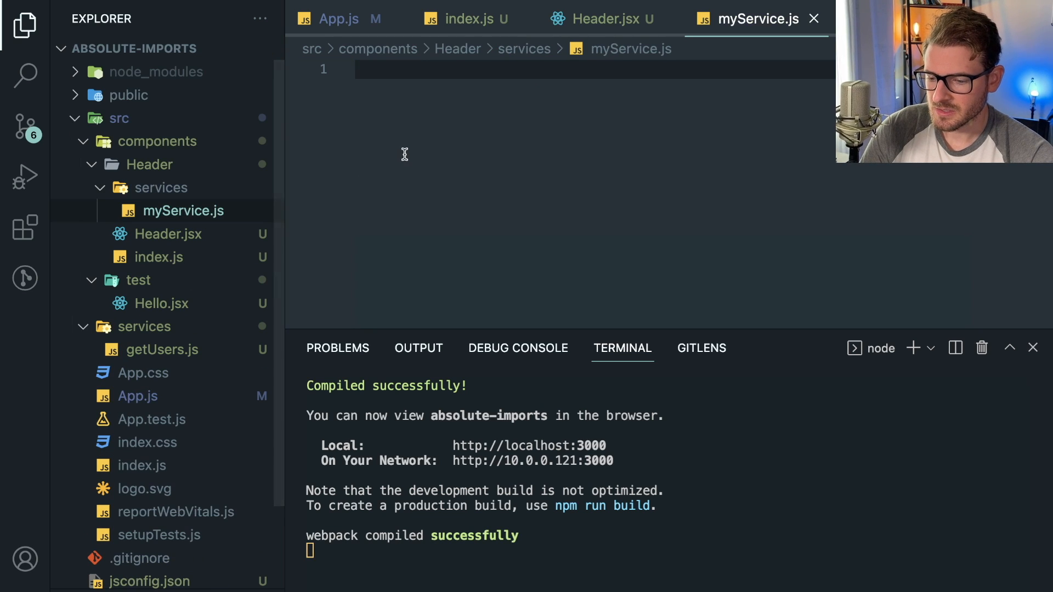
{"action": "type", "text": "export const mySe"}
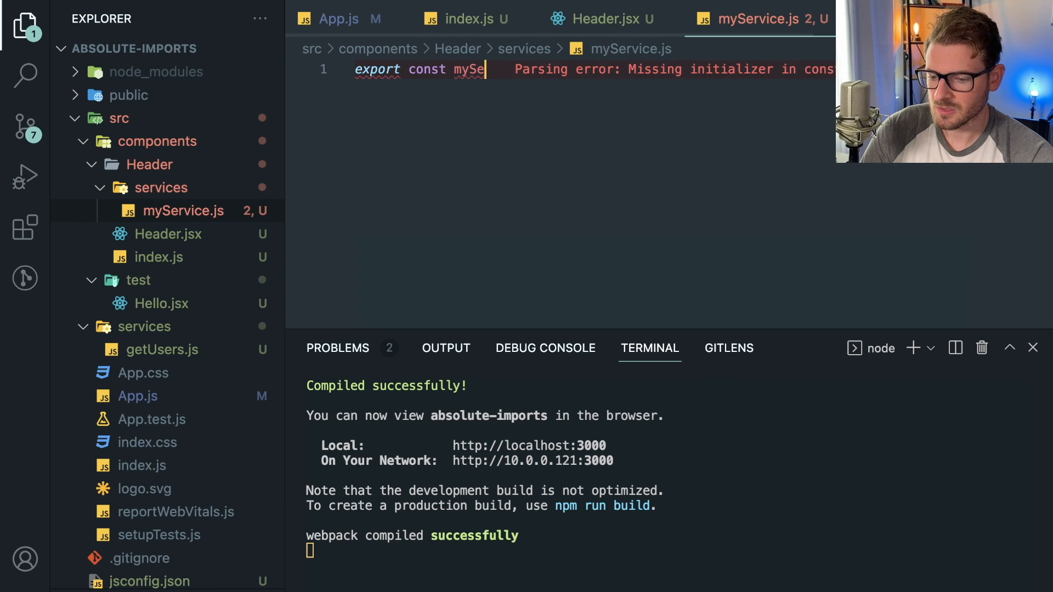
{"action": "type", "text": "rvice = () => {"}
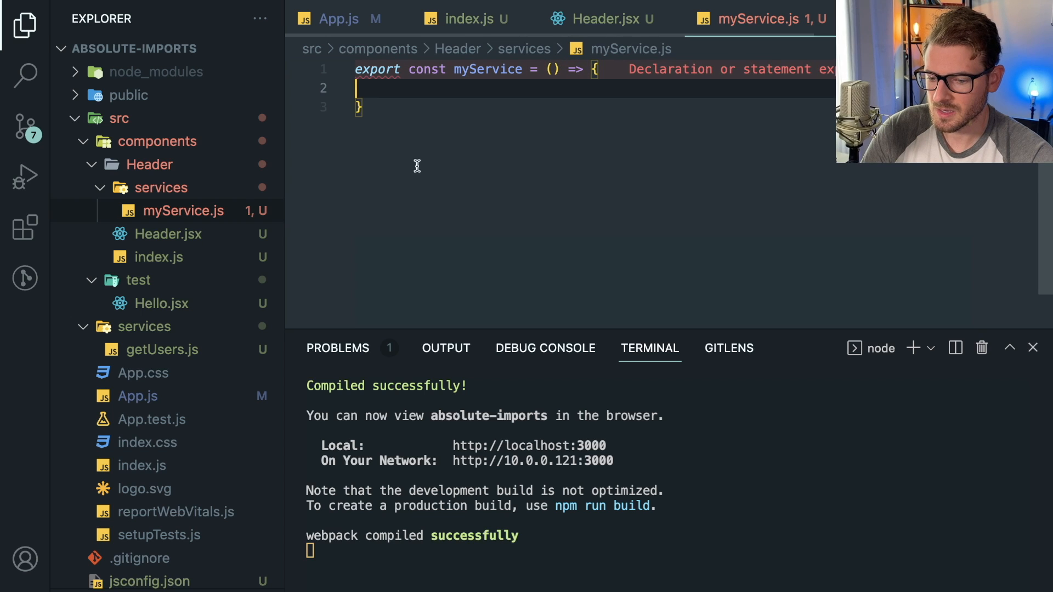
Import myService into Header.jsx, call it there, and review App.js's imports
{"action": "left_click", "coordinate": [597, 18]}
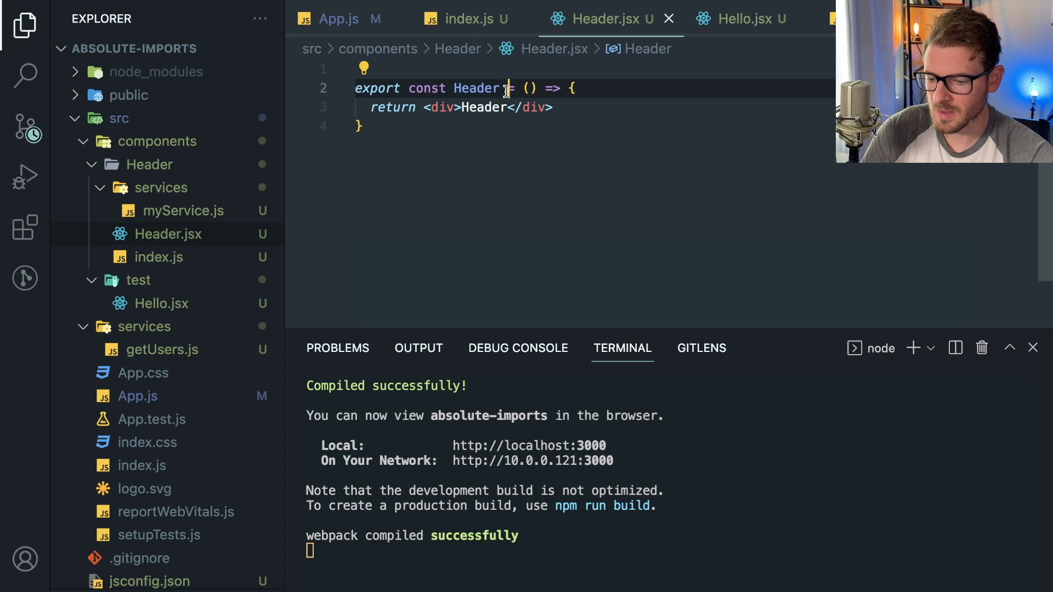
{"action": "type", "text": "myService();"}
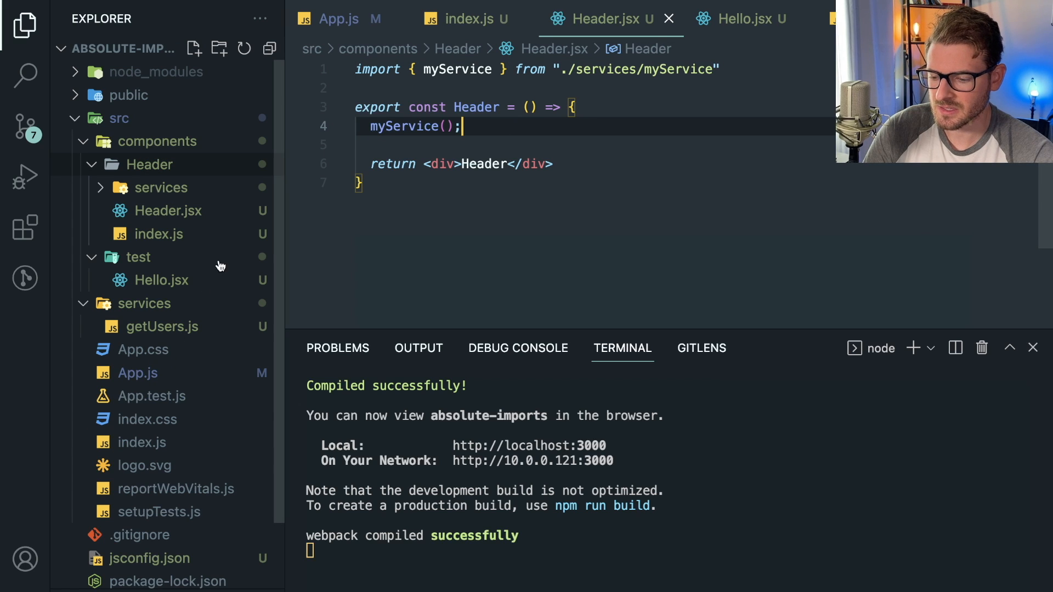
{"action": "mouse_move", "coordinate": [166, 179]}
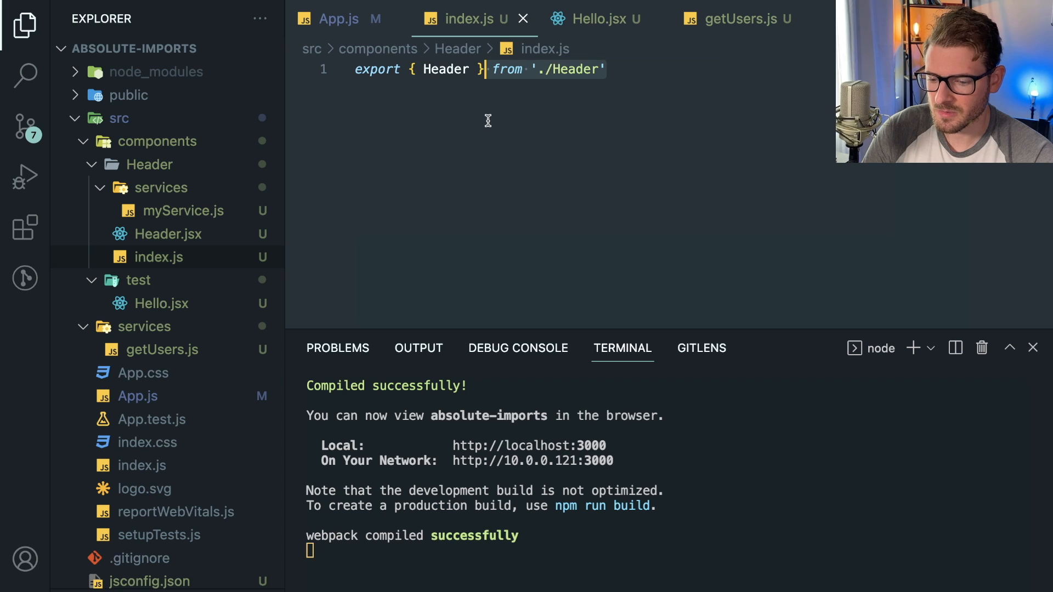
{"action": "left_click", "coordinate": [338, 18]}
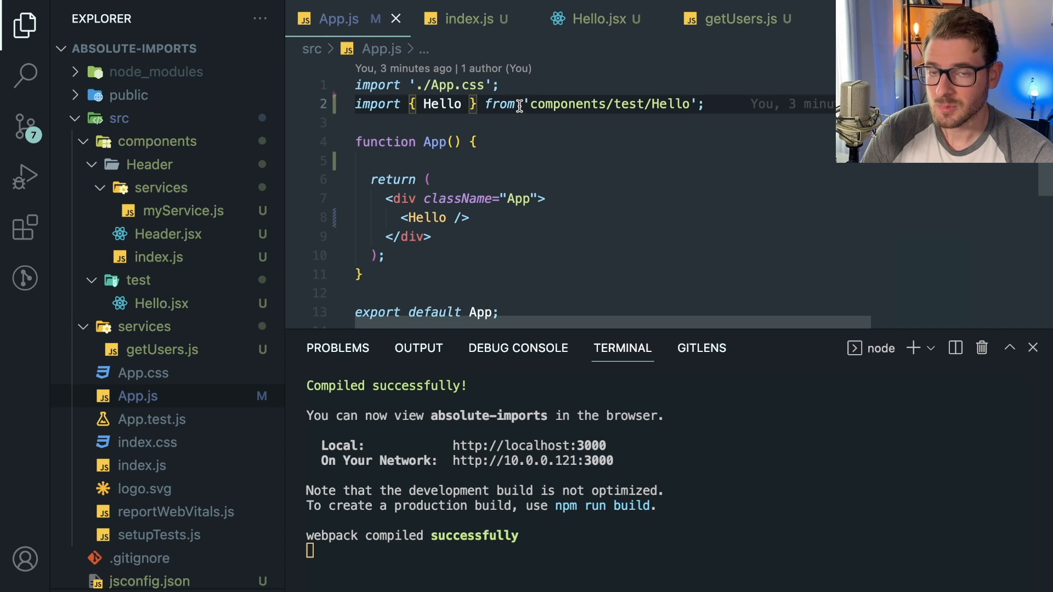
{"action": "mouse_move", "coordinate": [584, 105]}
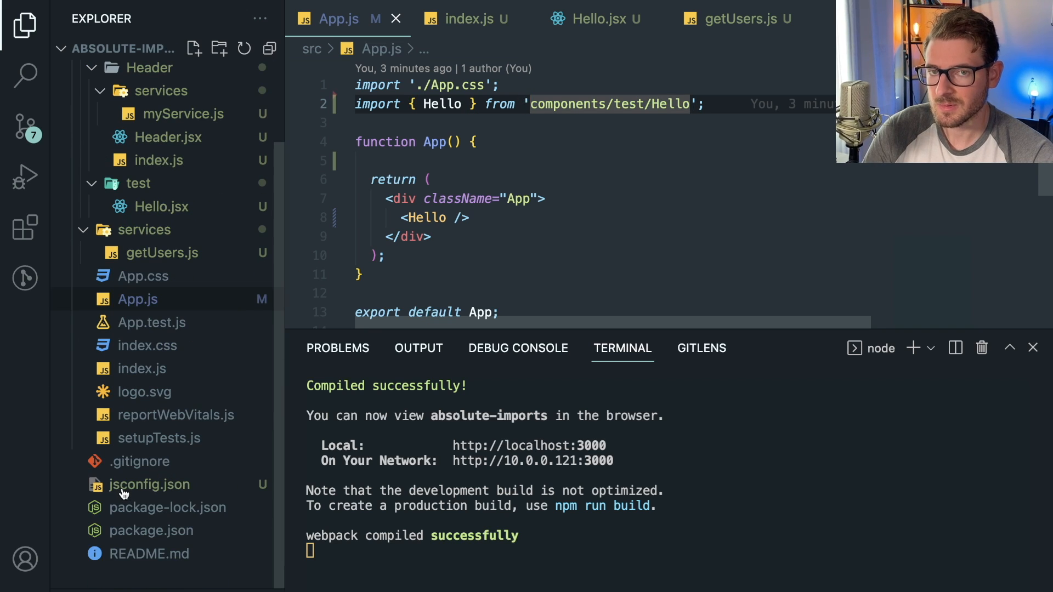
Open jsconfig.json and begin typing a new '@' entry after baseUrl
{"action": "left_click", "coordinate": [149, 485]}
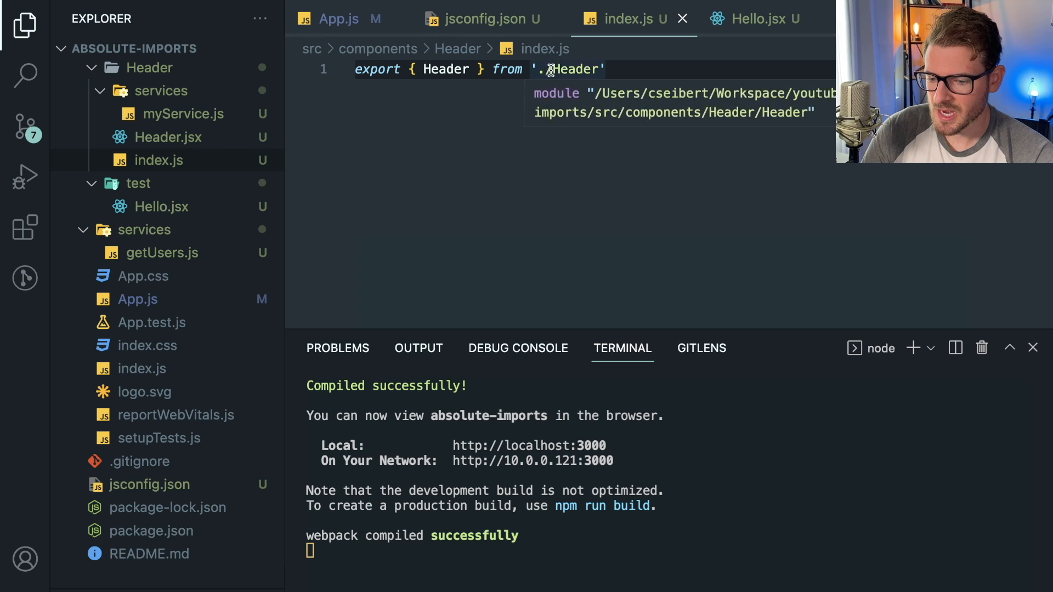
{"action": "type", "text": "@"}
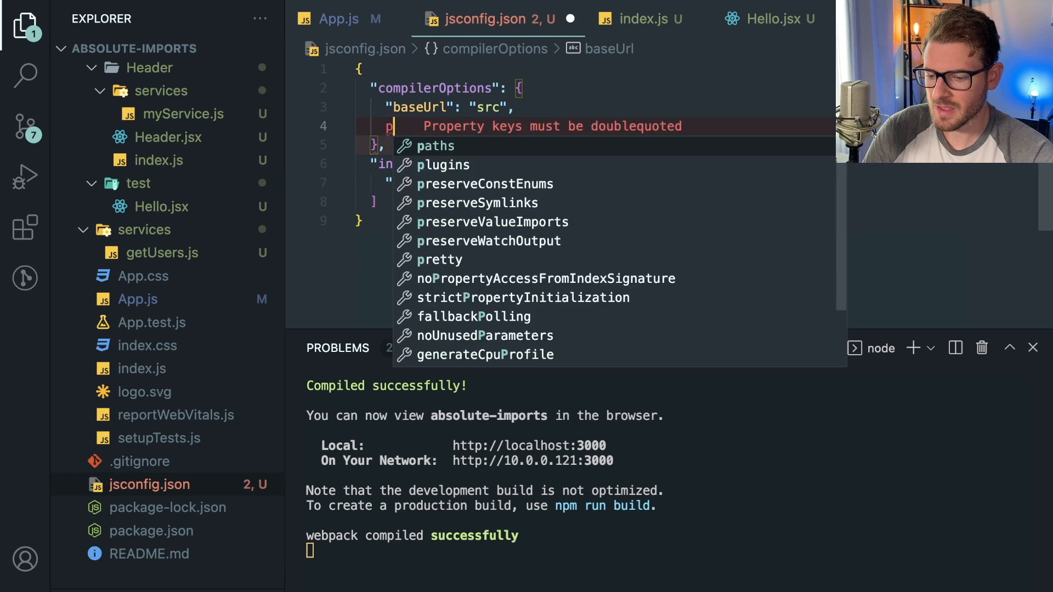
Add "paths": { "@/components/*": ["src/components/*"] } to jsconfig.json compilerOptions
{"action": "type", "text": "aths';"}
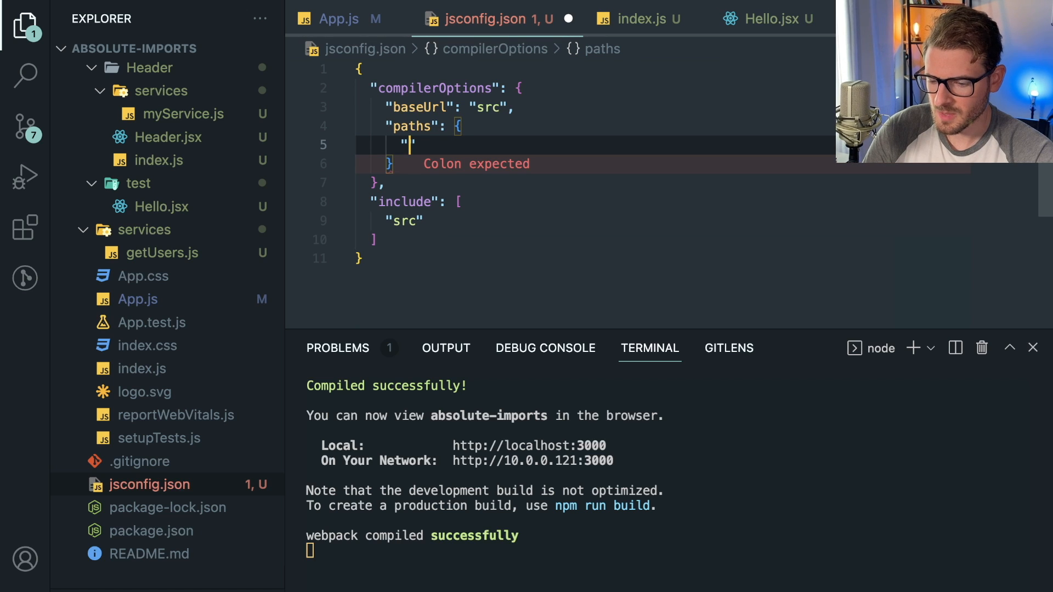
{"action": "type", "text": "@/components/*"}
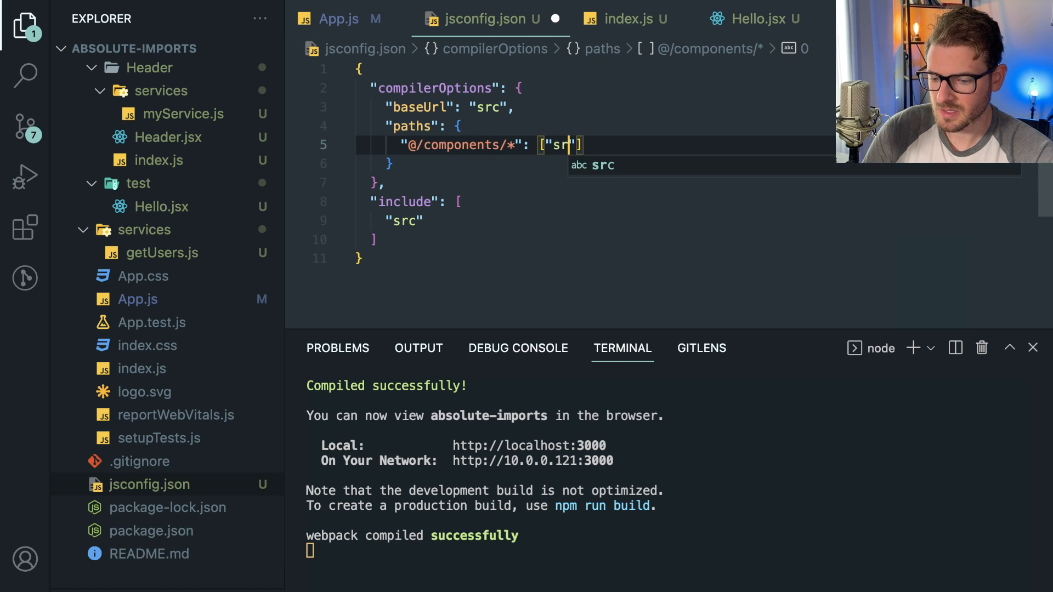
{"action": "type", "text": "c/*"}
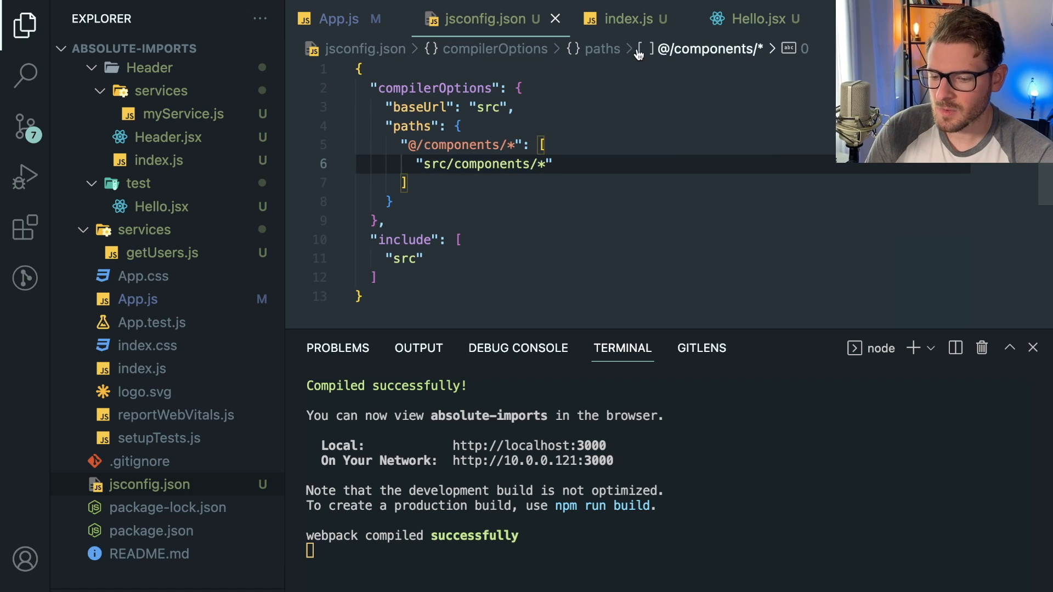
{"action": "left_click", "coordinate": [618, 18]}
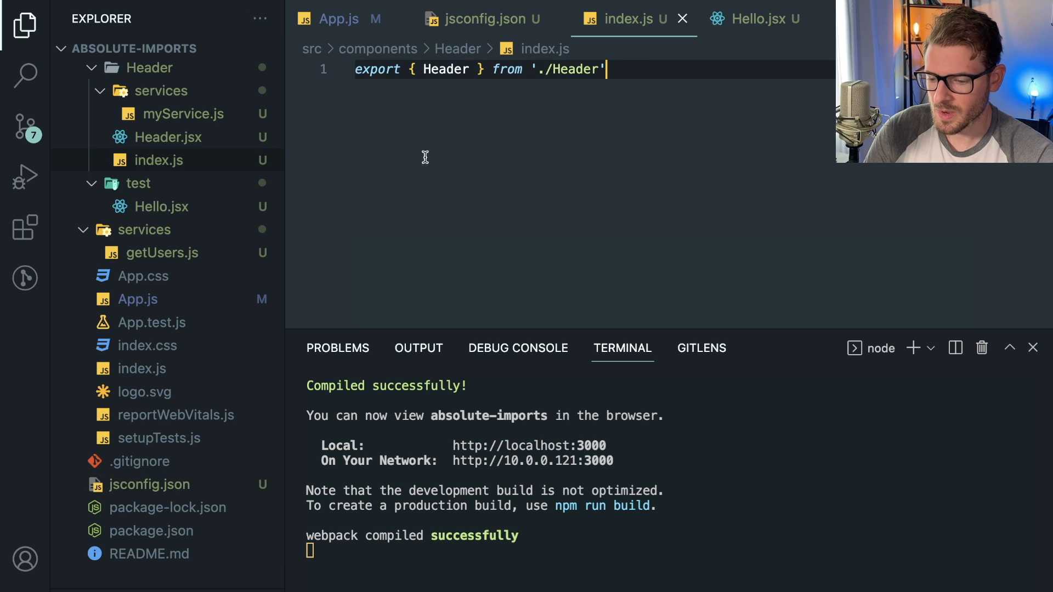
{"action": "left_click", "coordinate": [337, 19]}
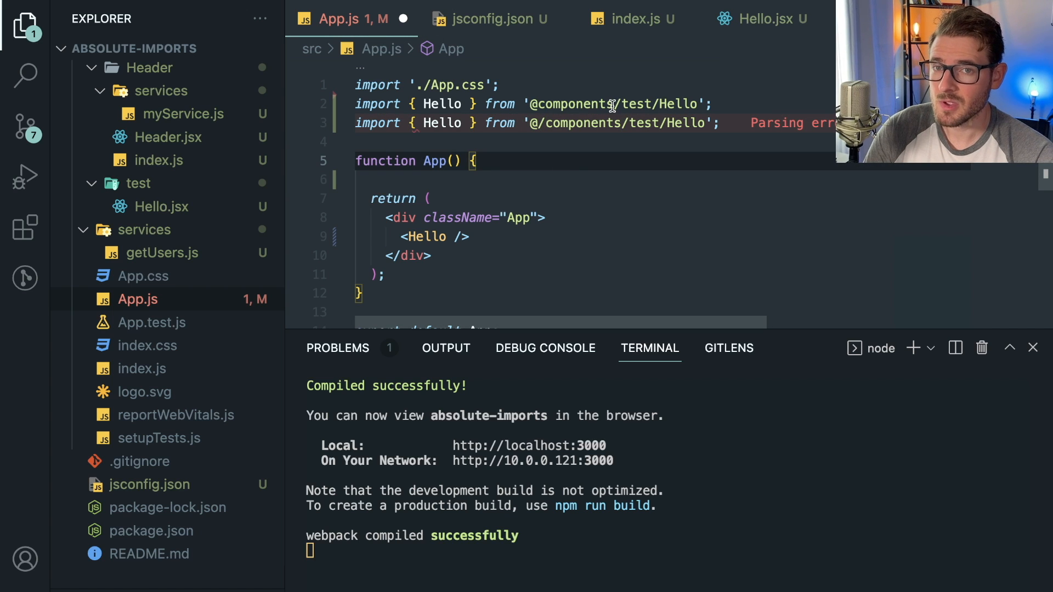
Recheck the @/components alias in jsconfig.json, then return to App.js's Hello imports
{"action": "left_click", "coordinate": [488, 18]}
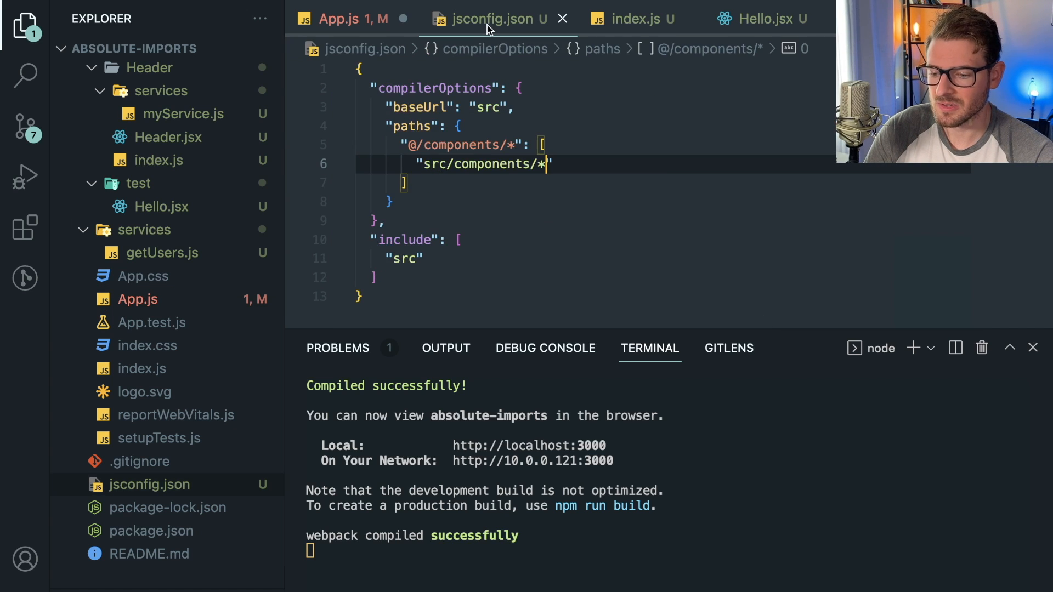
{"action": "left_click", "coordinate": [349, 19]}
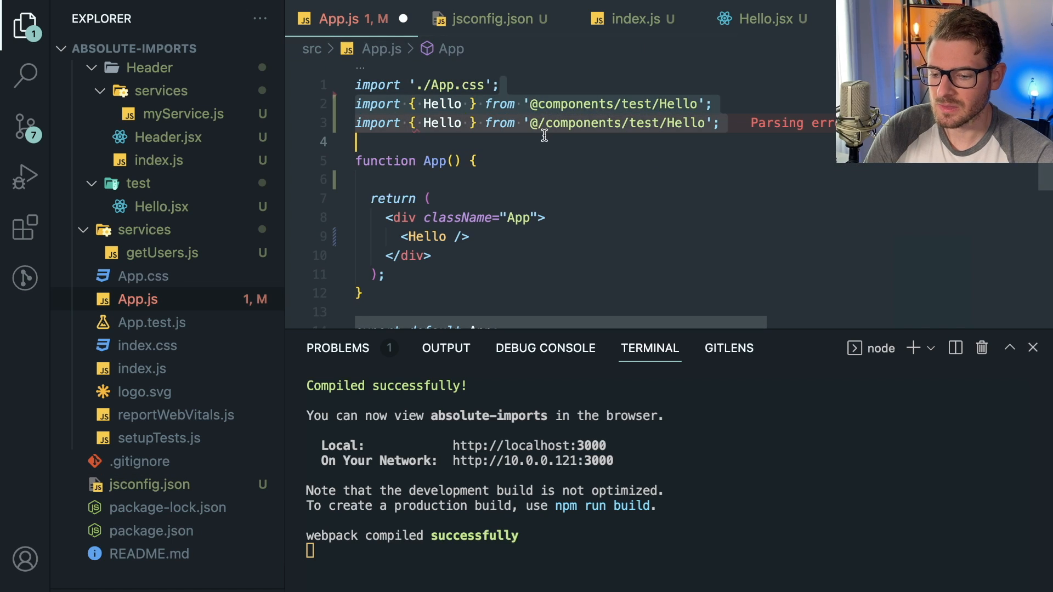